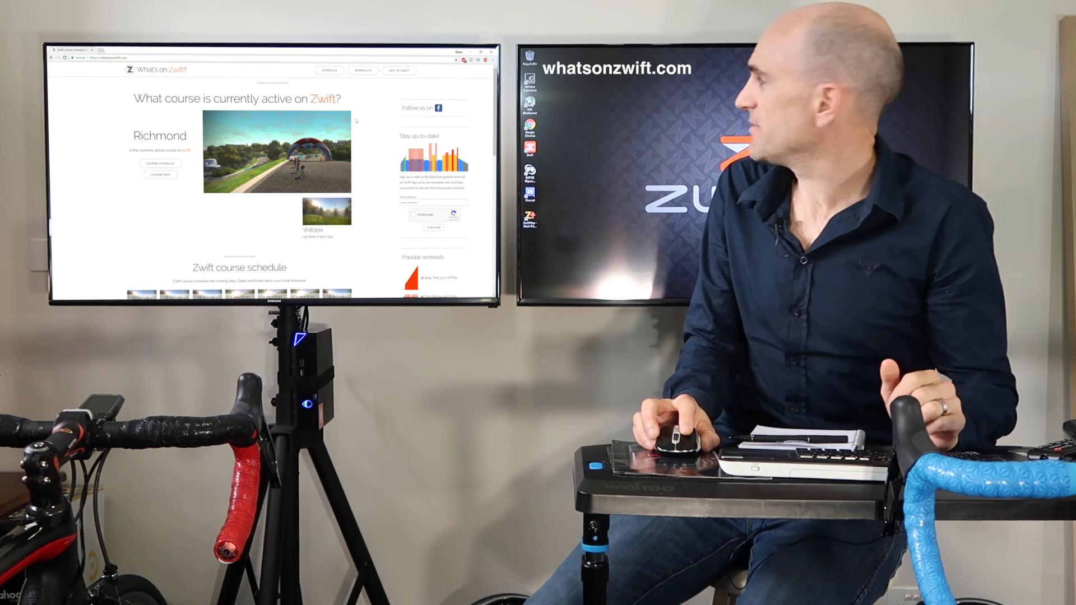
- Go to the custom workout collections and choose the GP Lama collection
{"action": "left_click", "coordinate": [362, 69]}
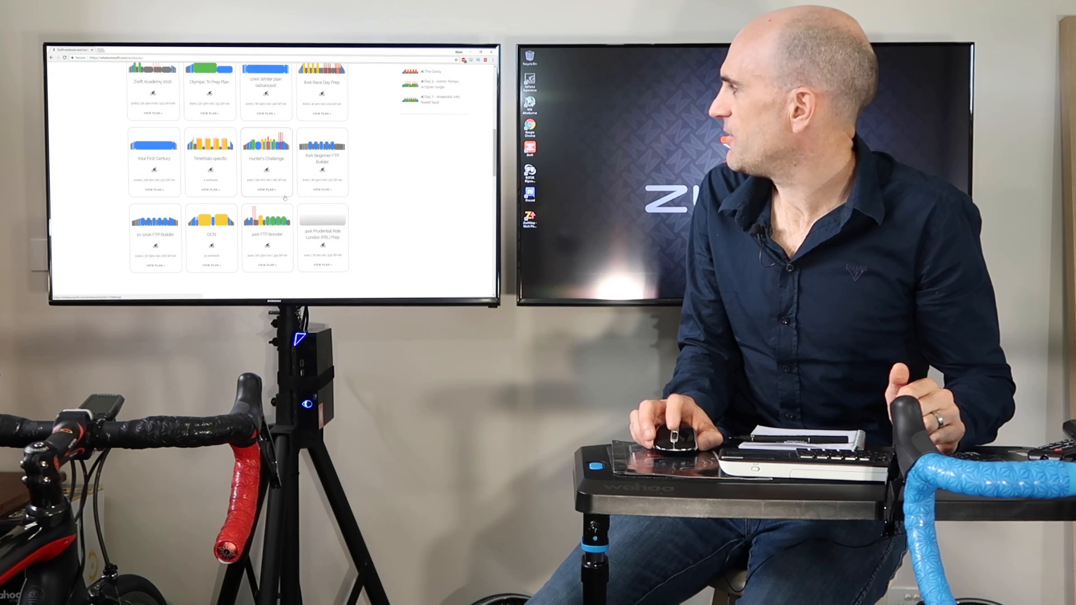
{"action": "scroll", "scroll_direction": "down", "scroll_amount": 3}
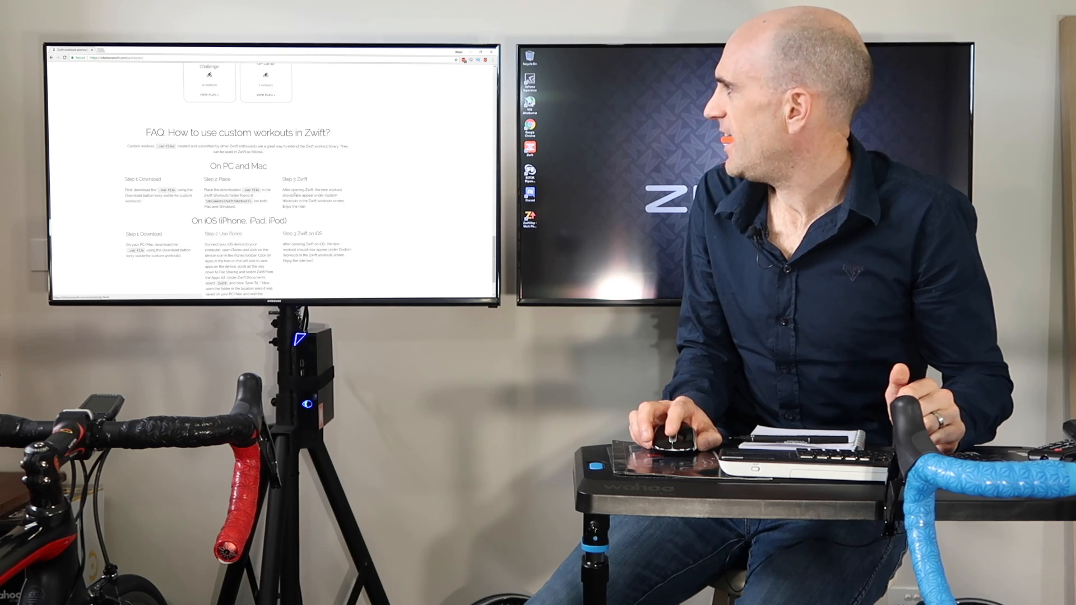
{"action": "scroll", "scroll_direction": "up", "scroll_amount": 3}
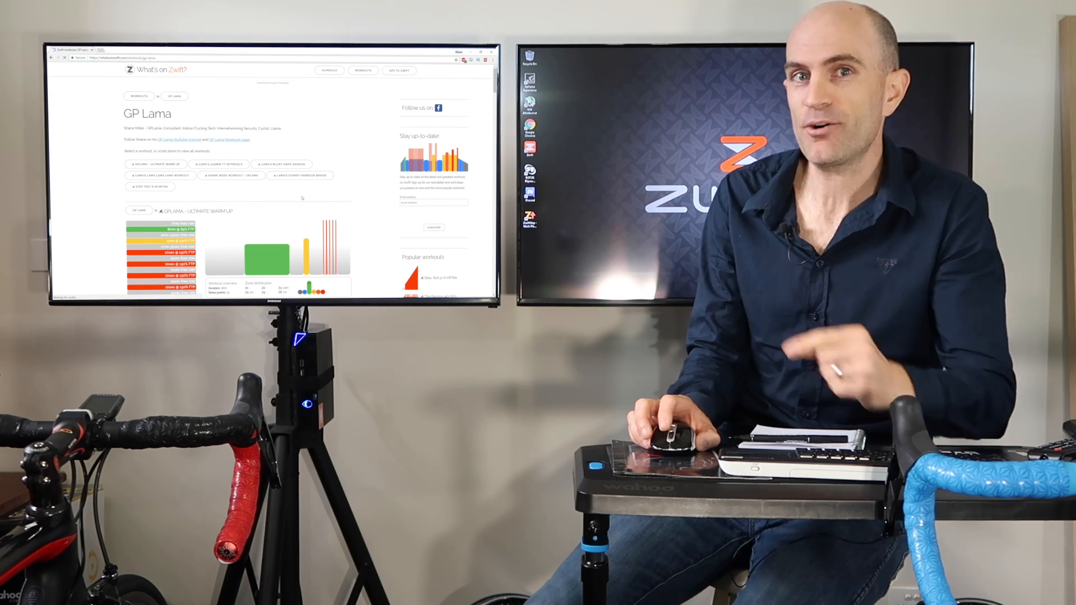
- Scroll down past the Ultimate Warmup to the next workout's video and Download button
{"action": "scroll", "scroll_direction": "down", "scroll_amount": 3}
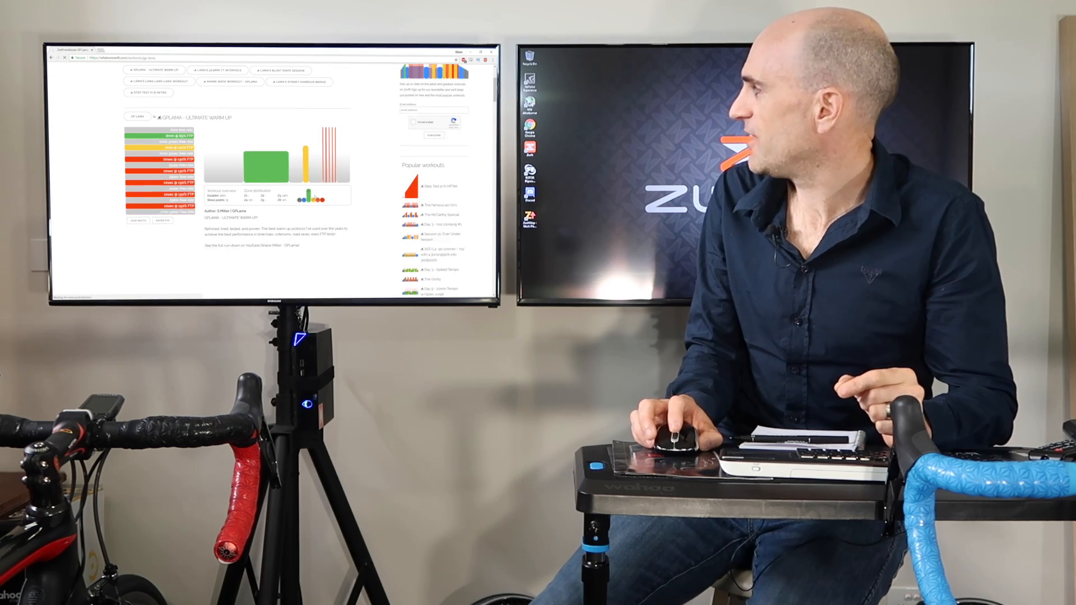
{"action": "scroll", "scroll_direction": "down", "scroll_amount": 3}
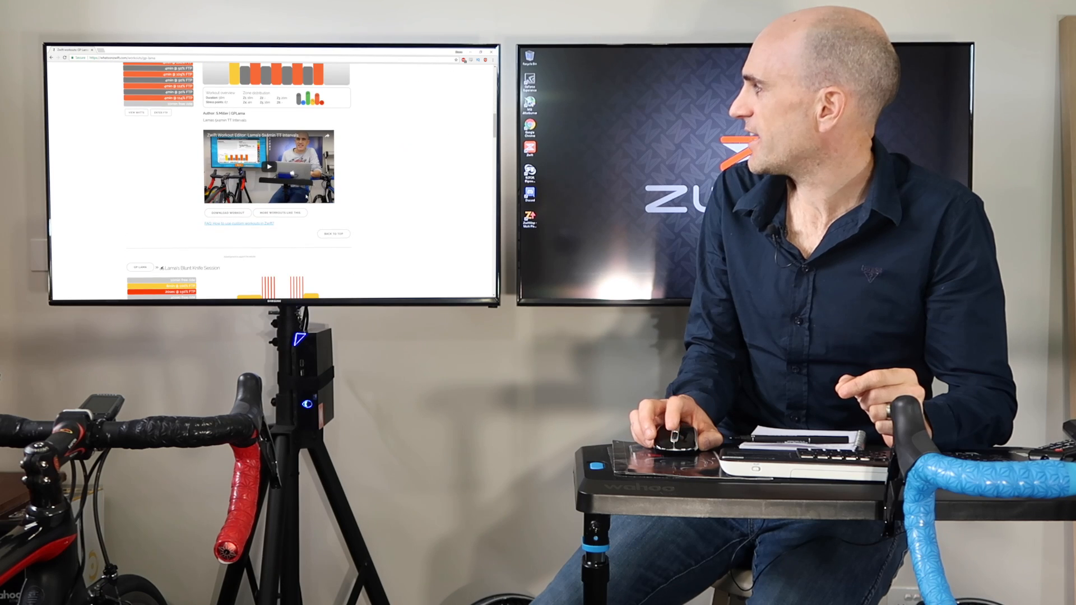
{"action": "scroll", "scroll_direction": "down", "scroll_amount": 3}
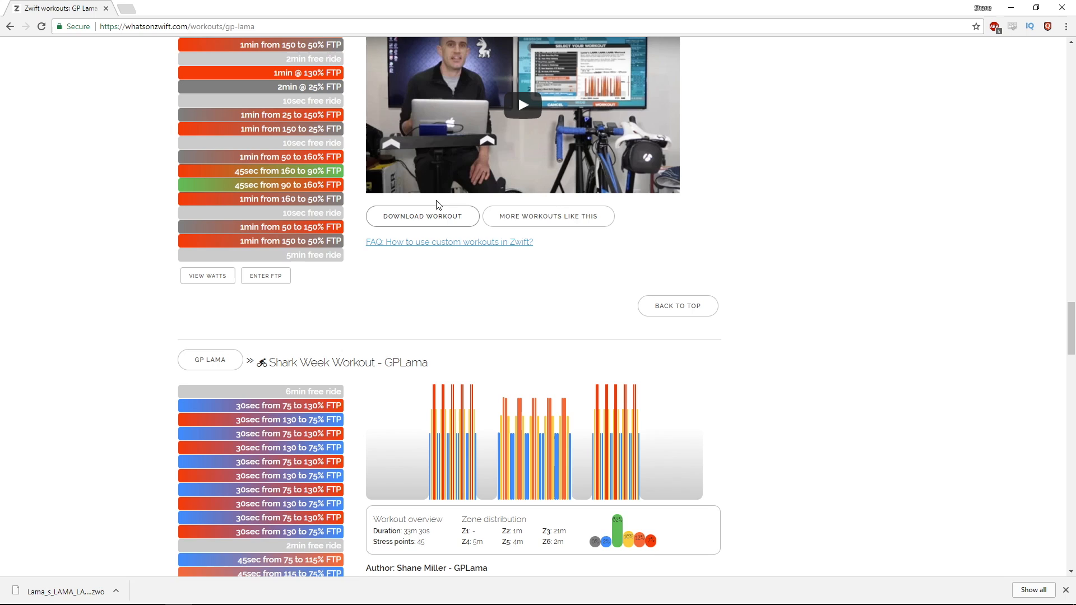
- Use 'Save link as…' on the Download Workout button to save the .zwo to Downloads
{"action": "right_click", "coordinate": [449, 242]}
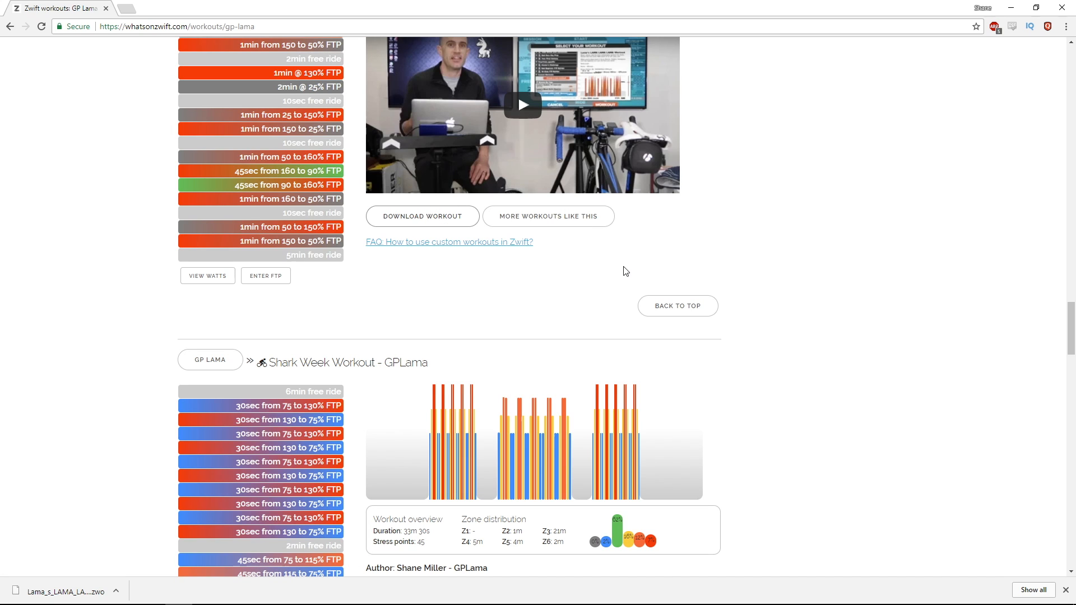
{"action": "left_click", "coordinate": [421, 217]}
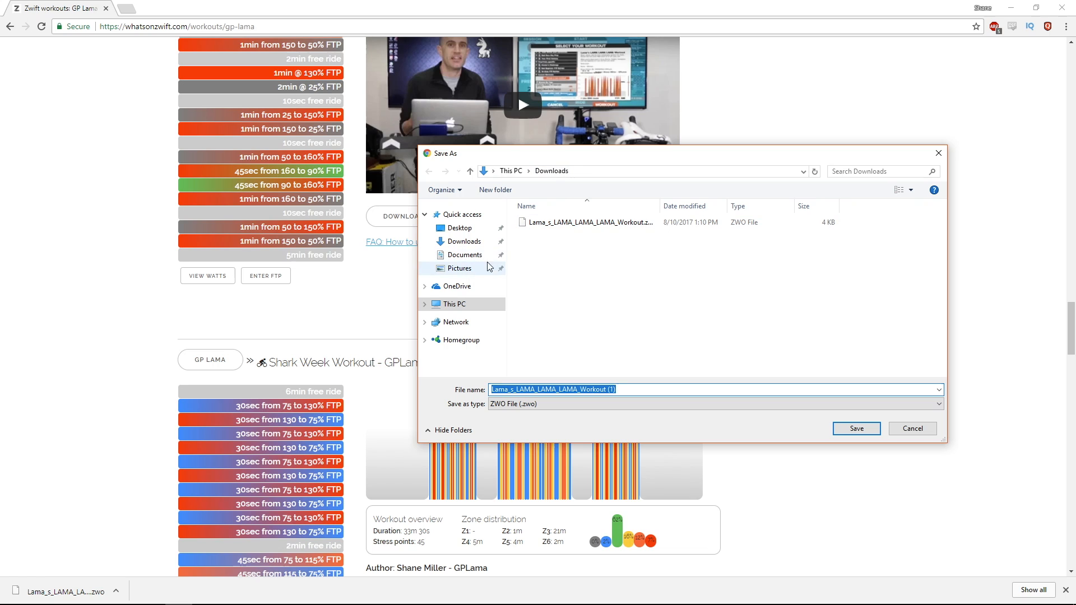